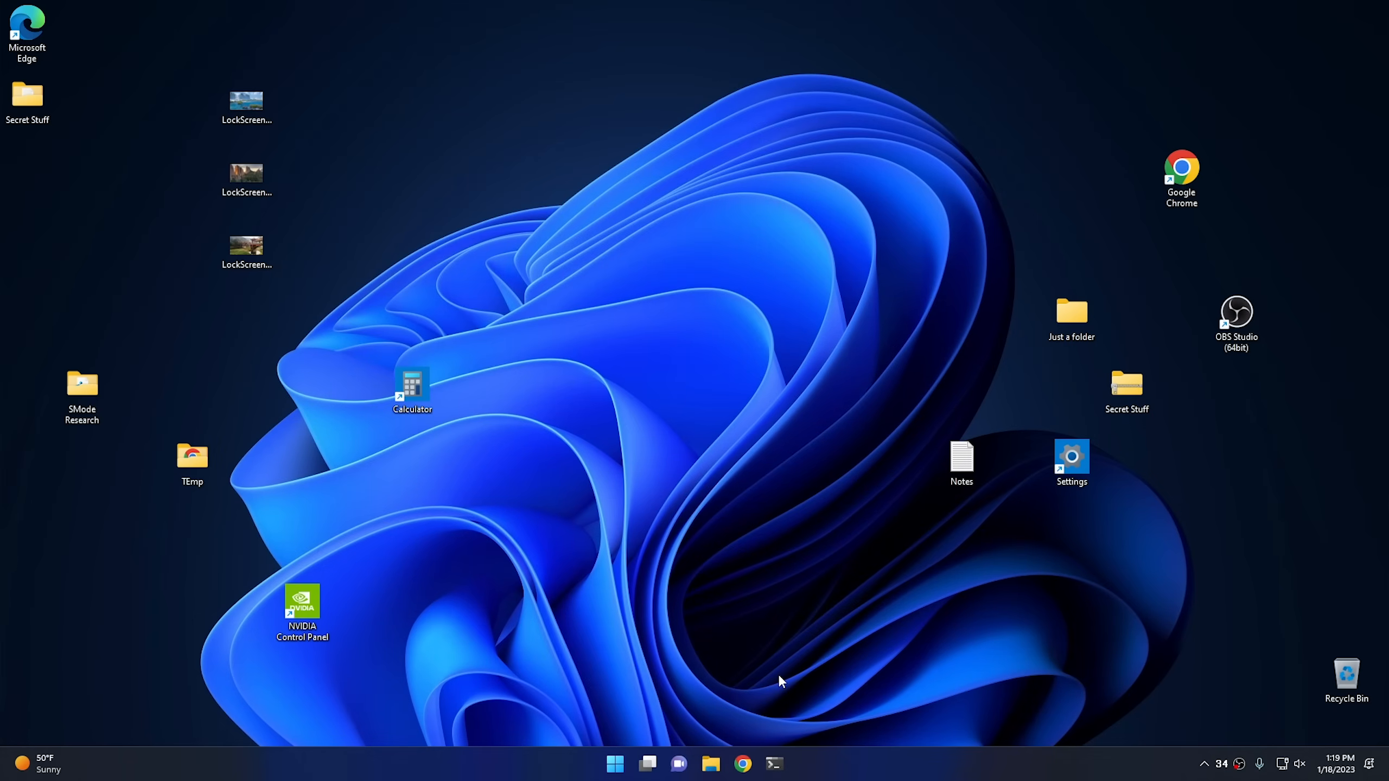
mouse_move(770, 711)
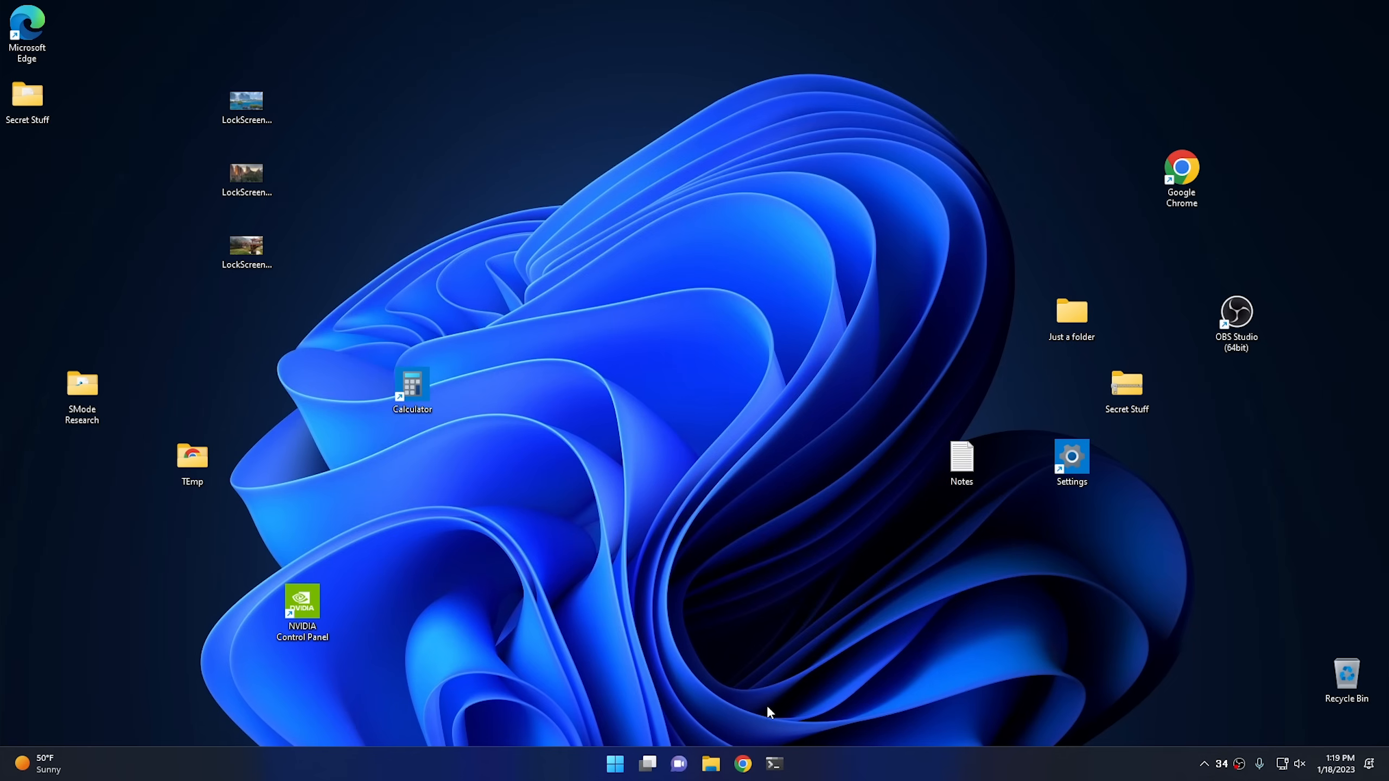
- Go to youtube.com/cybercpu, show the channel's videos and start the Running A Desktop GPU In A MINI PC video
left_click(742, 764)
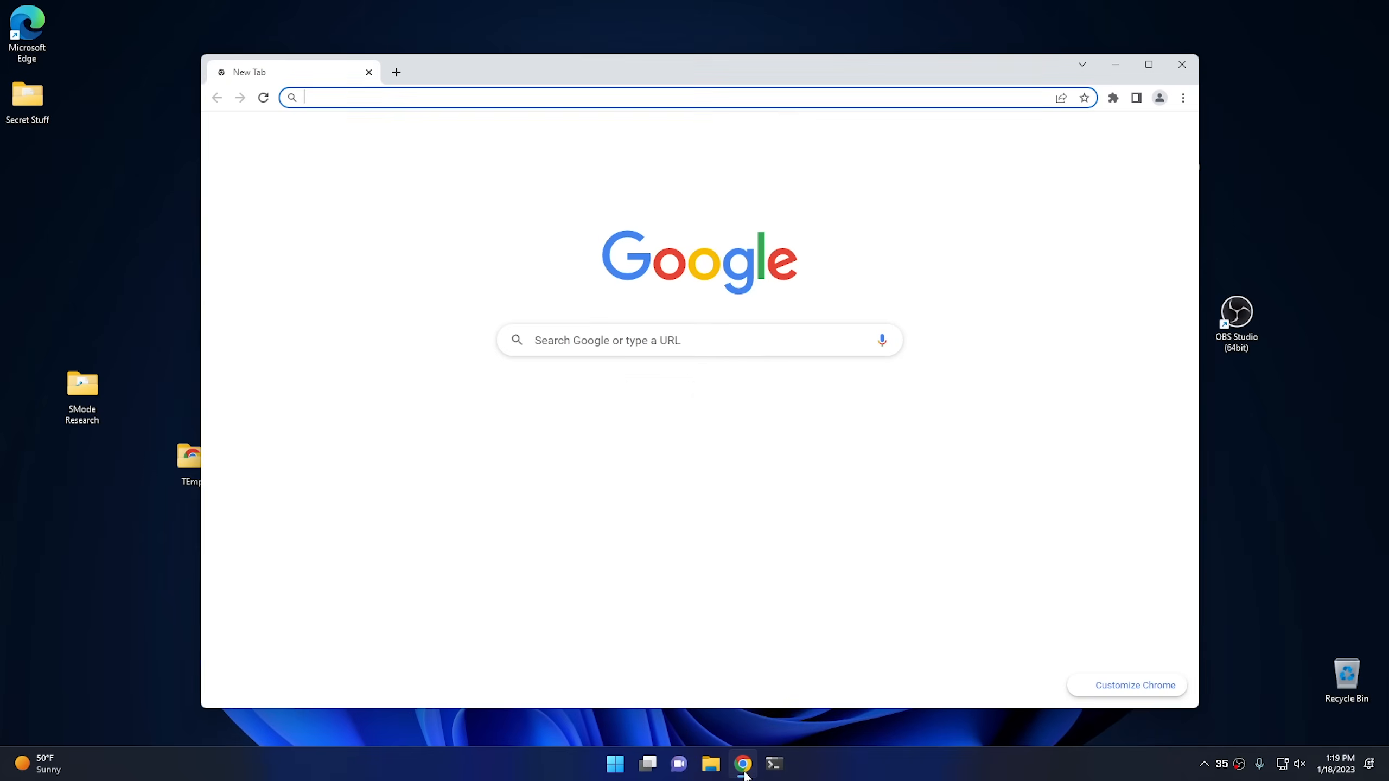
type("youtube.com/cybercpu")
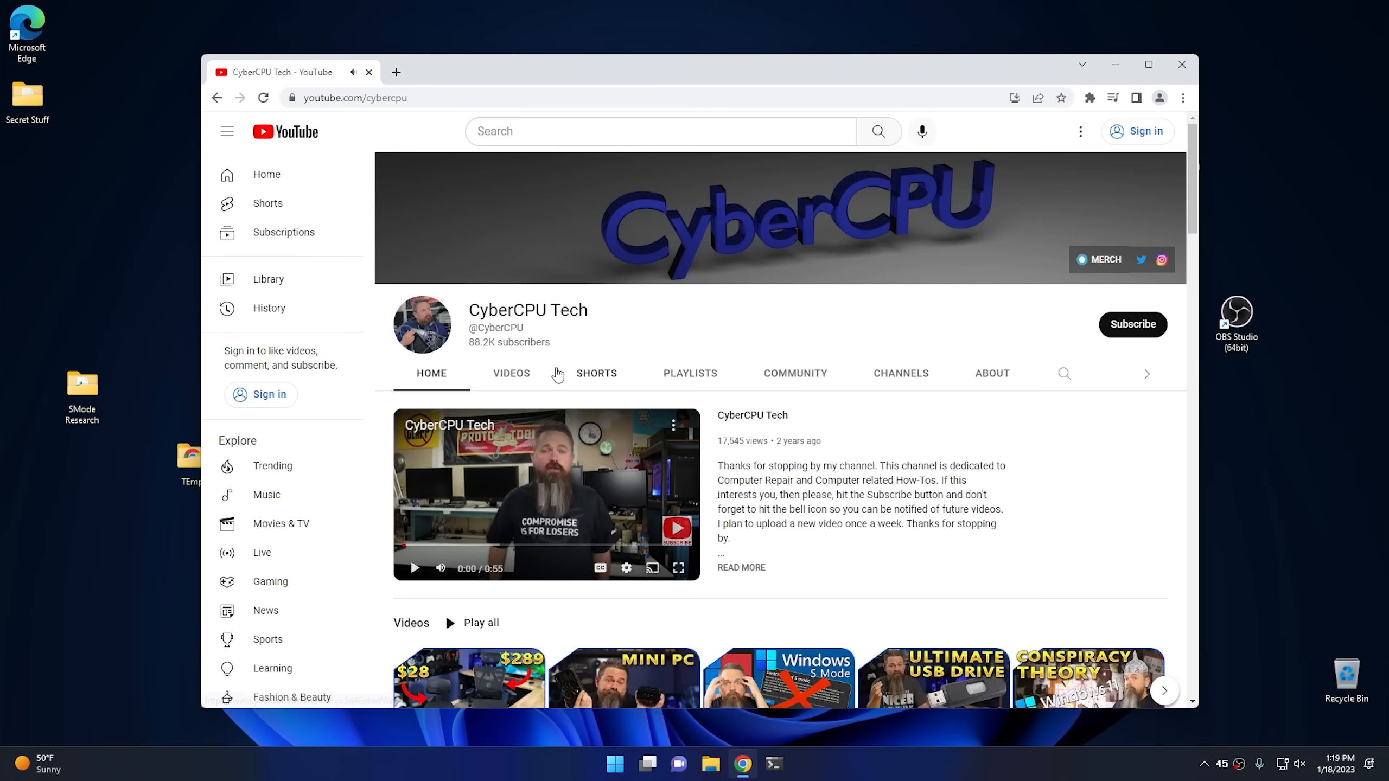
left_click(511, 373)
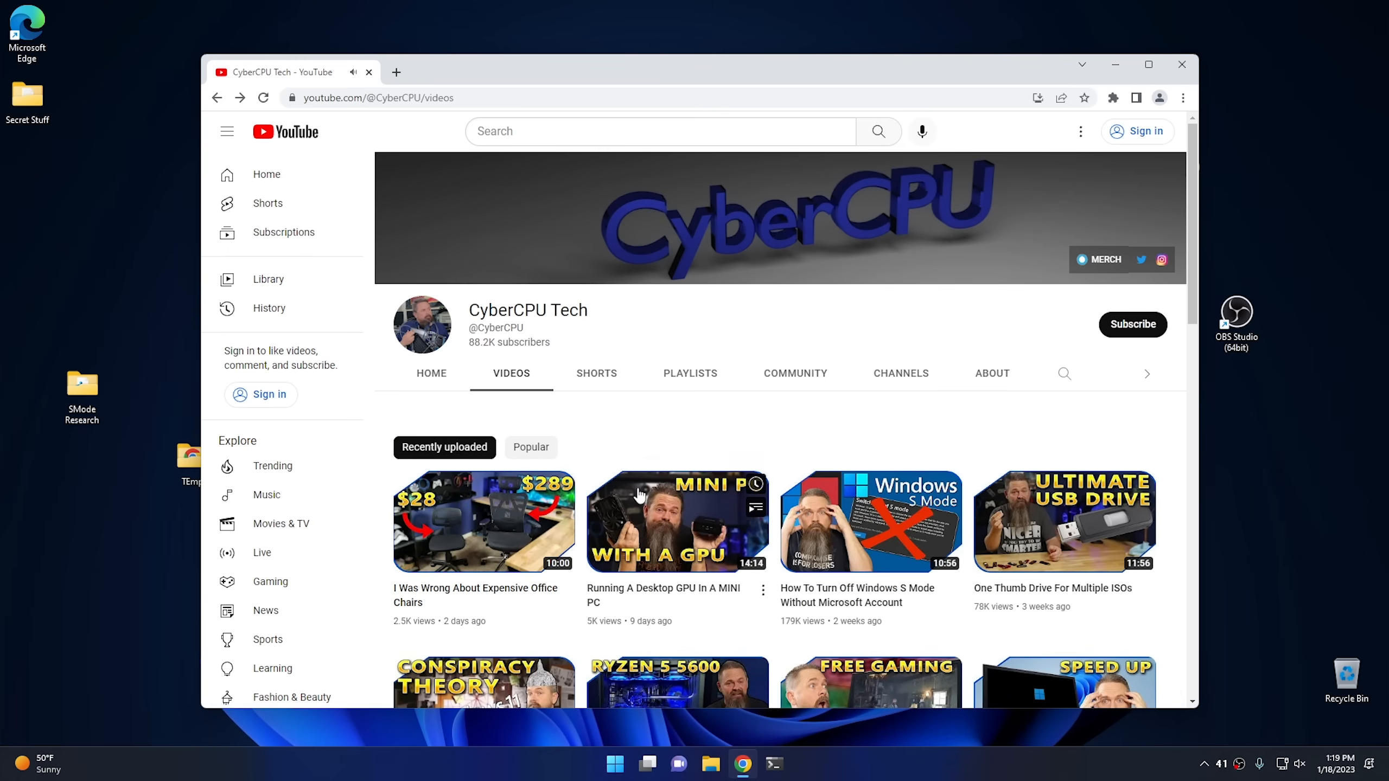
left_click(677, 521)
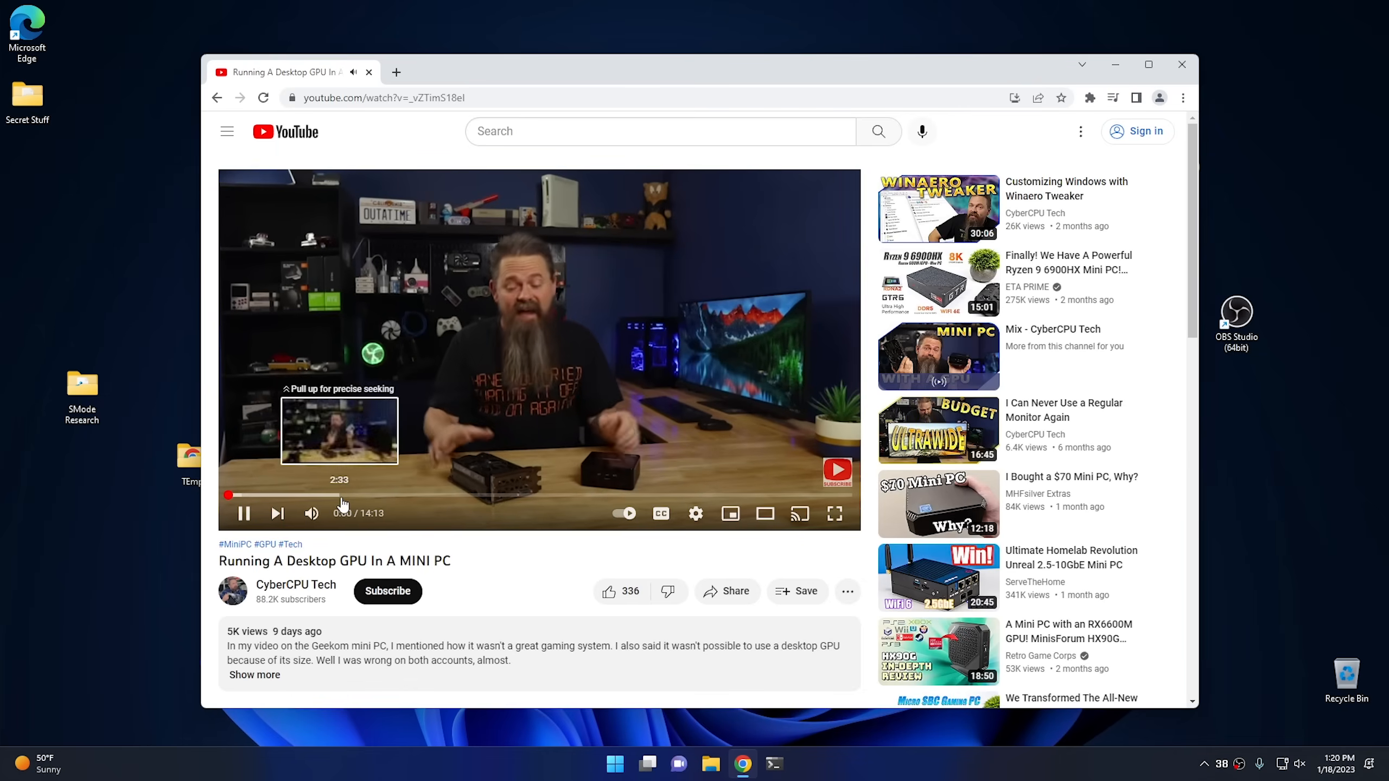
- Seek the video to about 2:47 and pause it there
left_click(348, 495)
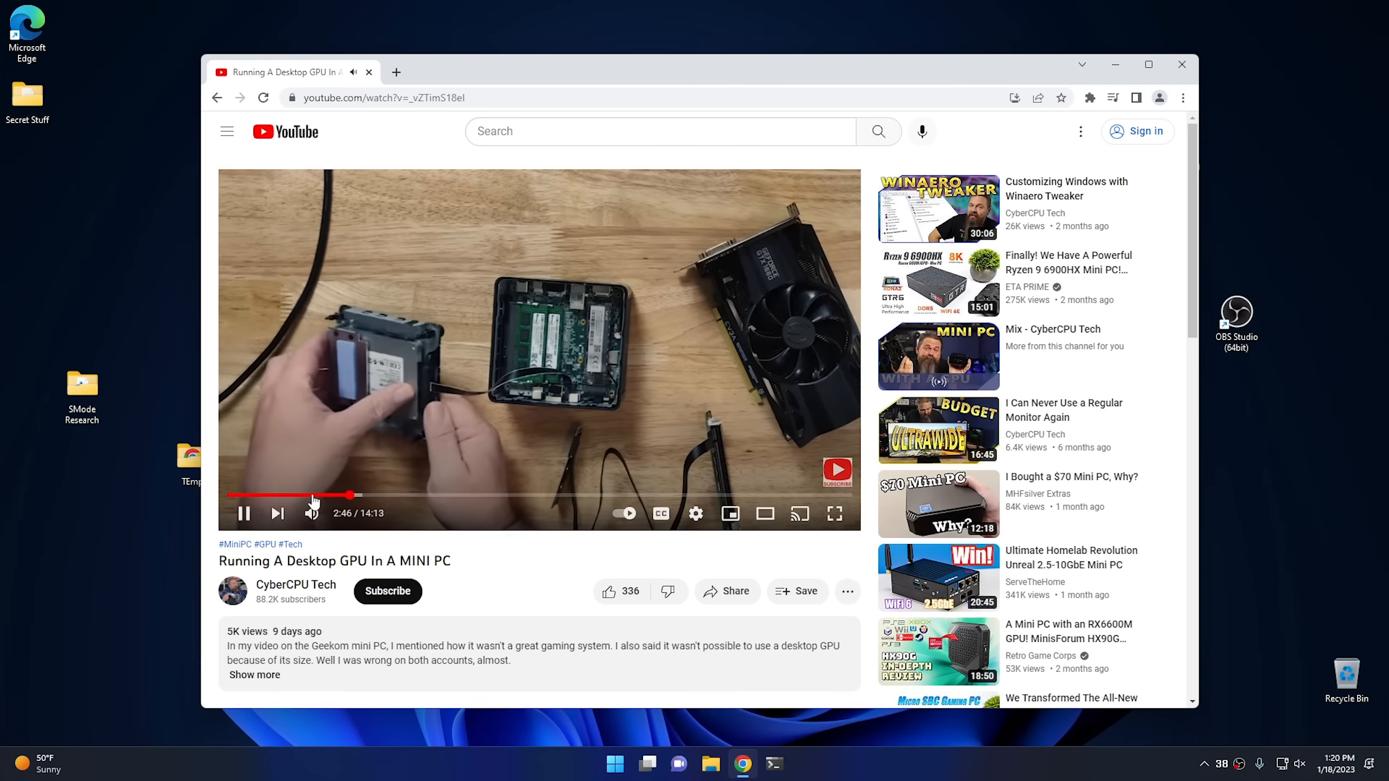
left_click(243, 513)
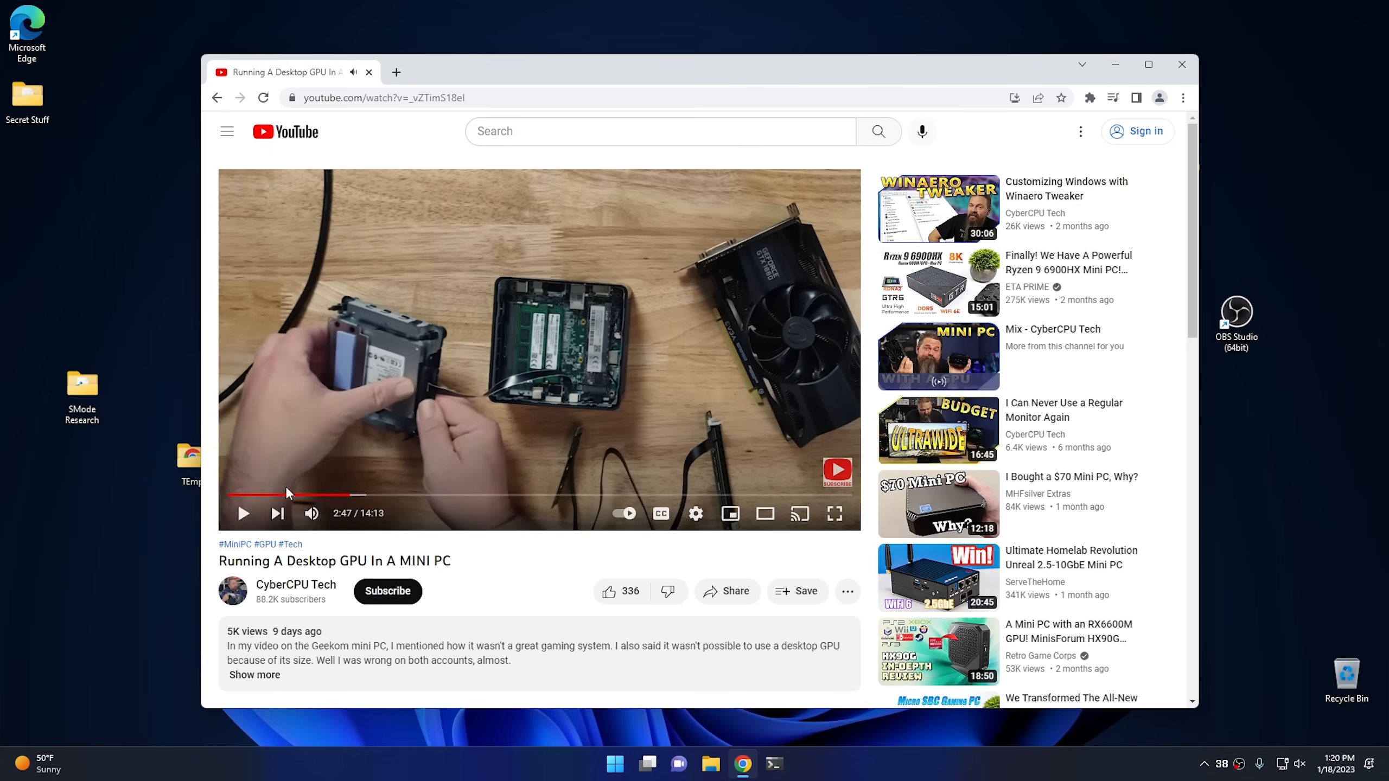
mouse_move(319, 496)
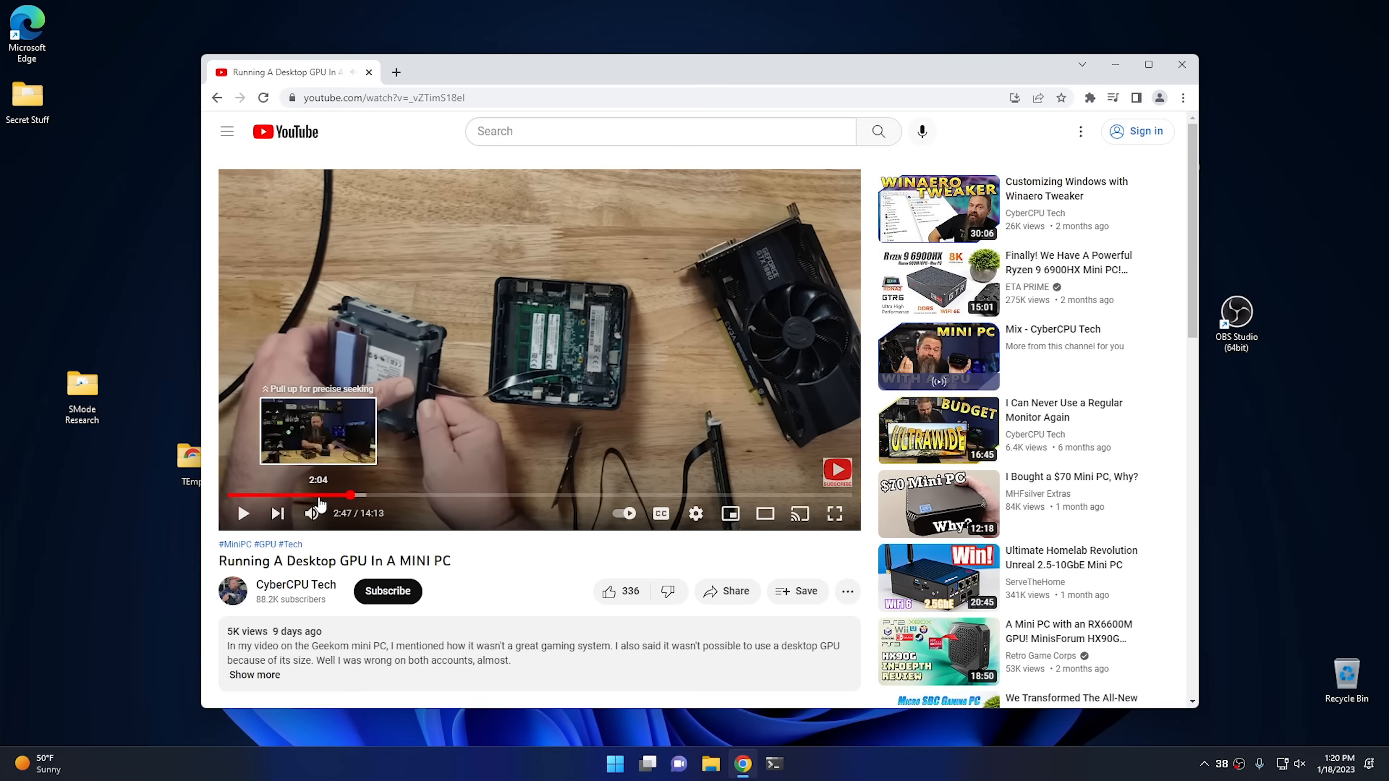
mouse_move(344, 495)
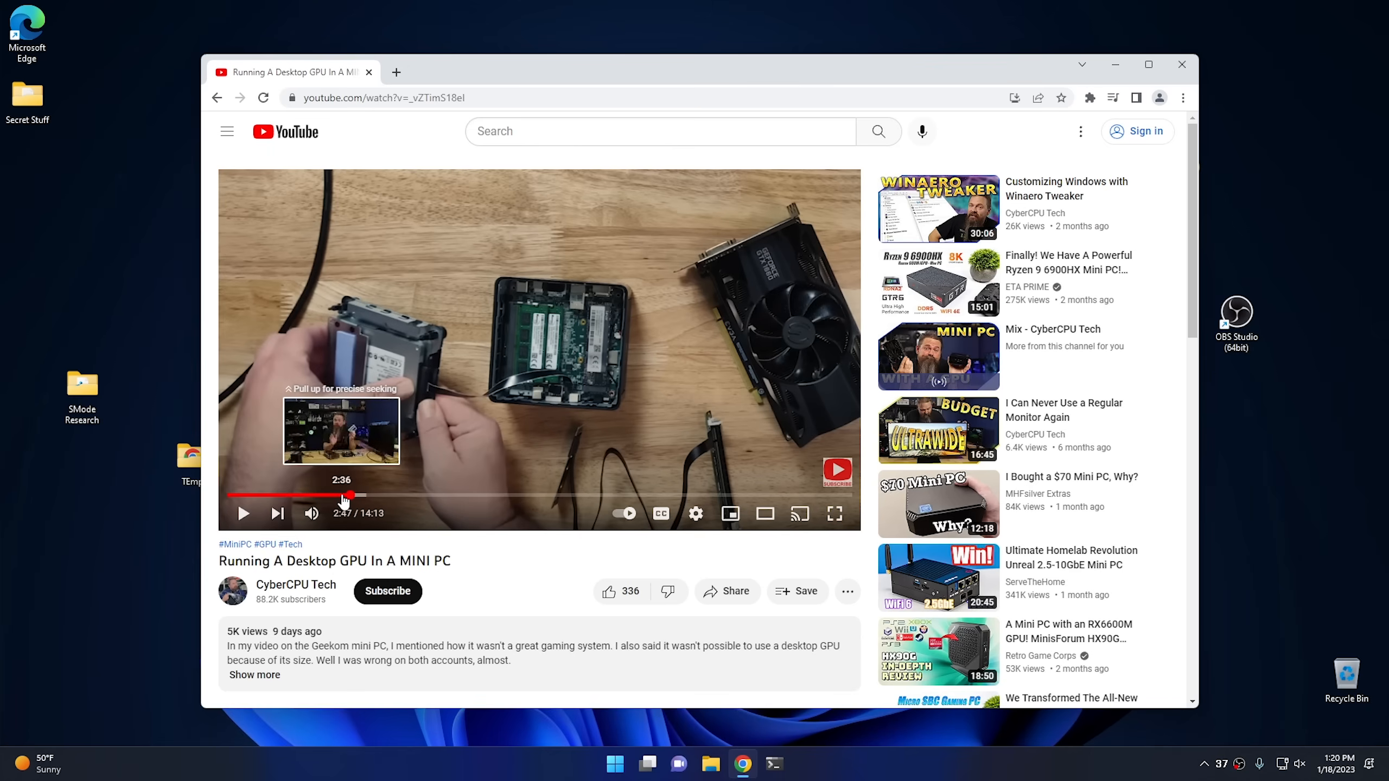
mouse_move(300, 495)
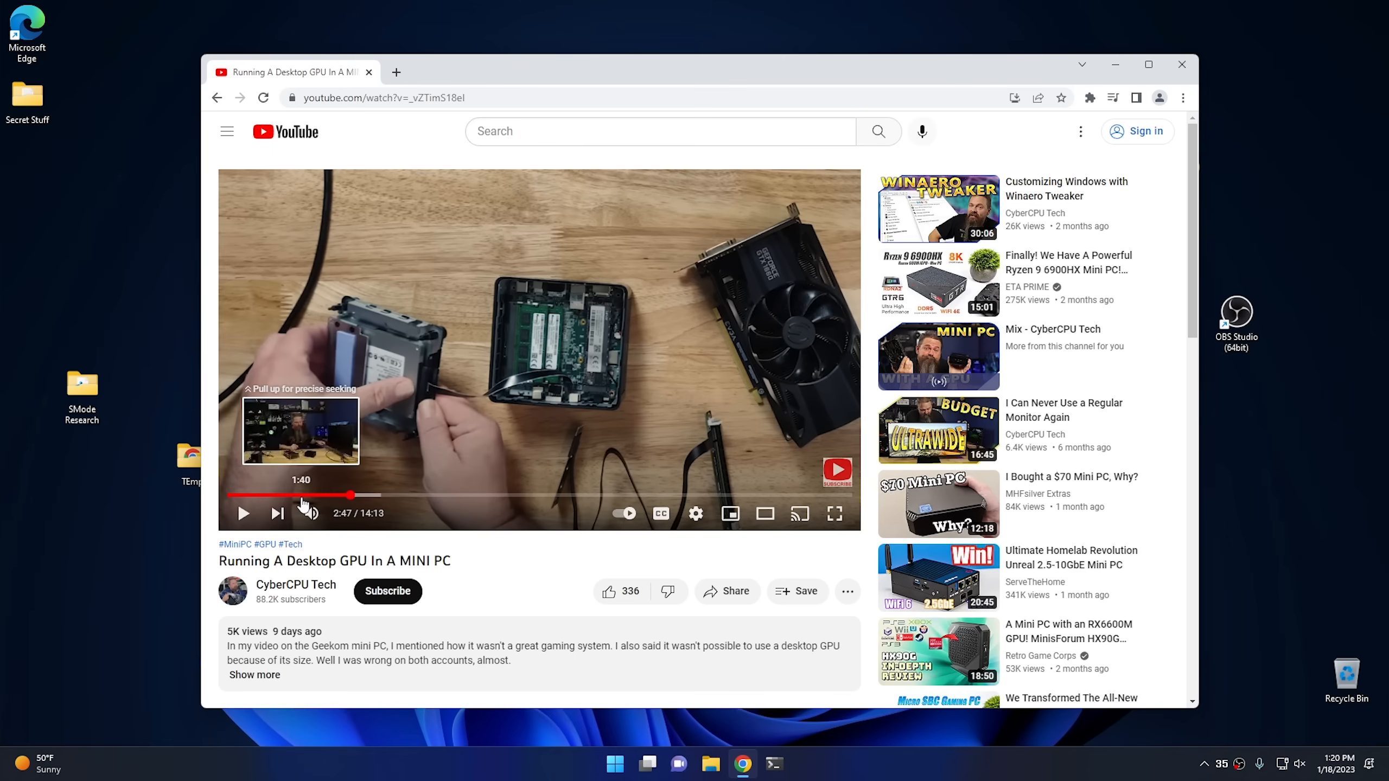
mouse_move(653, 191)
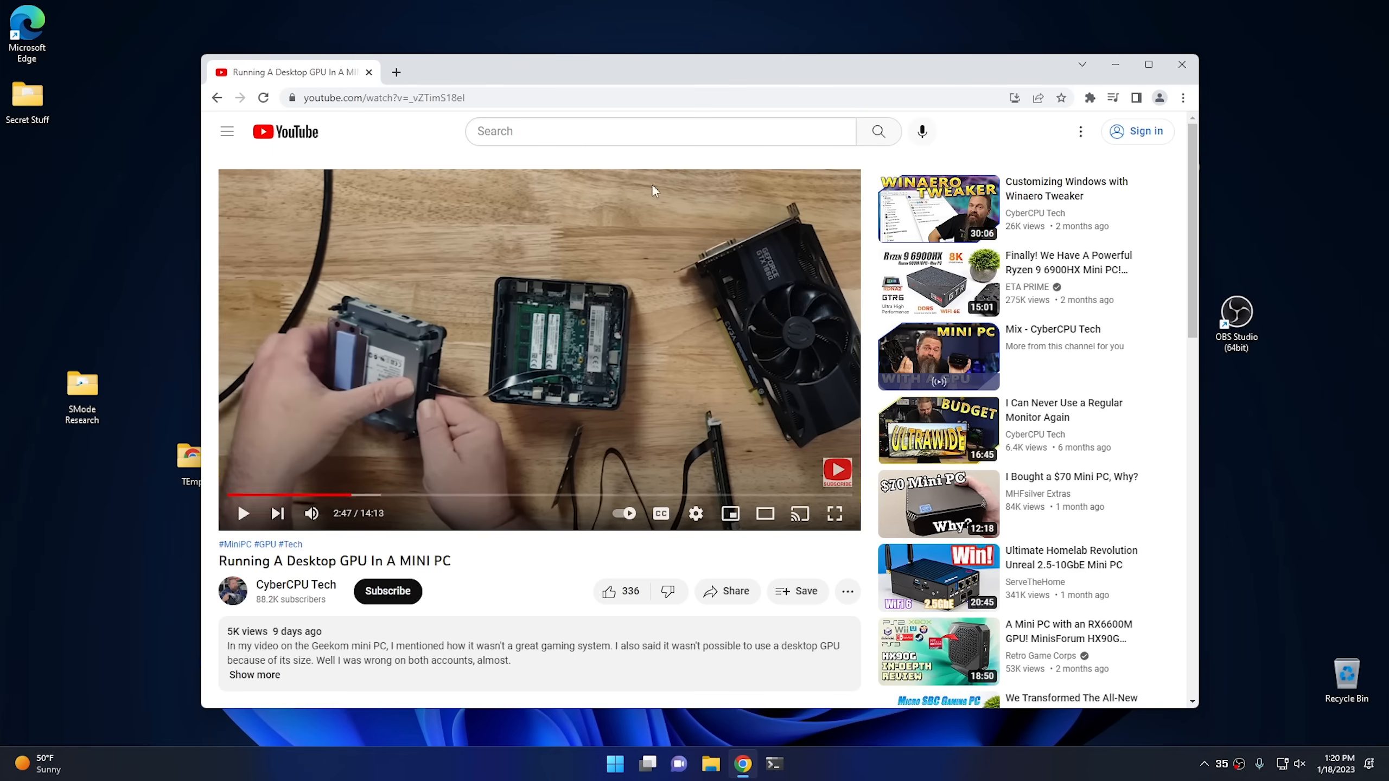
mouse_move(565, 317)
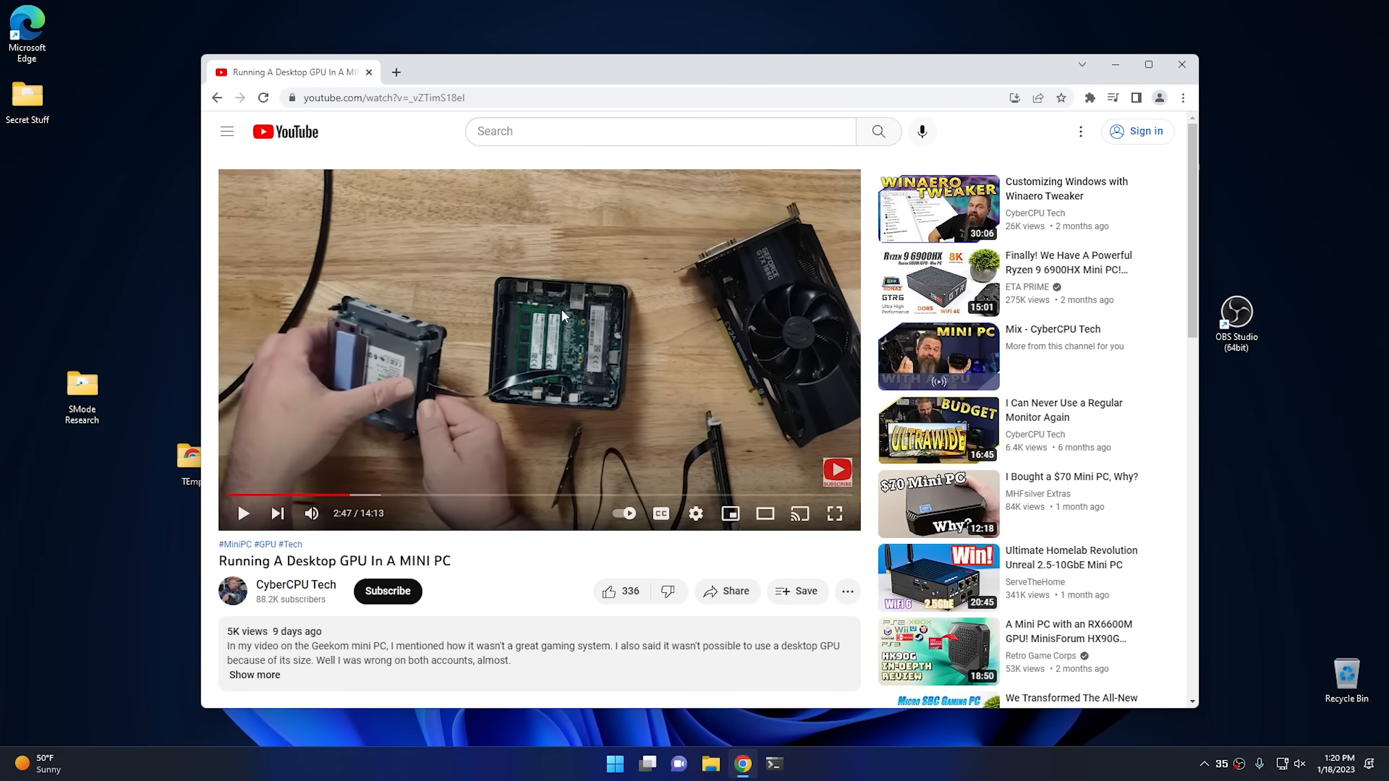
mouse_move(262, 502)
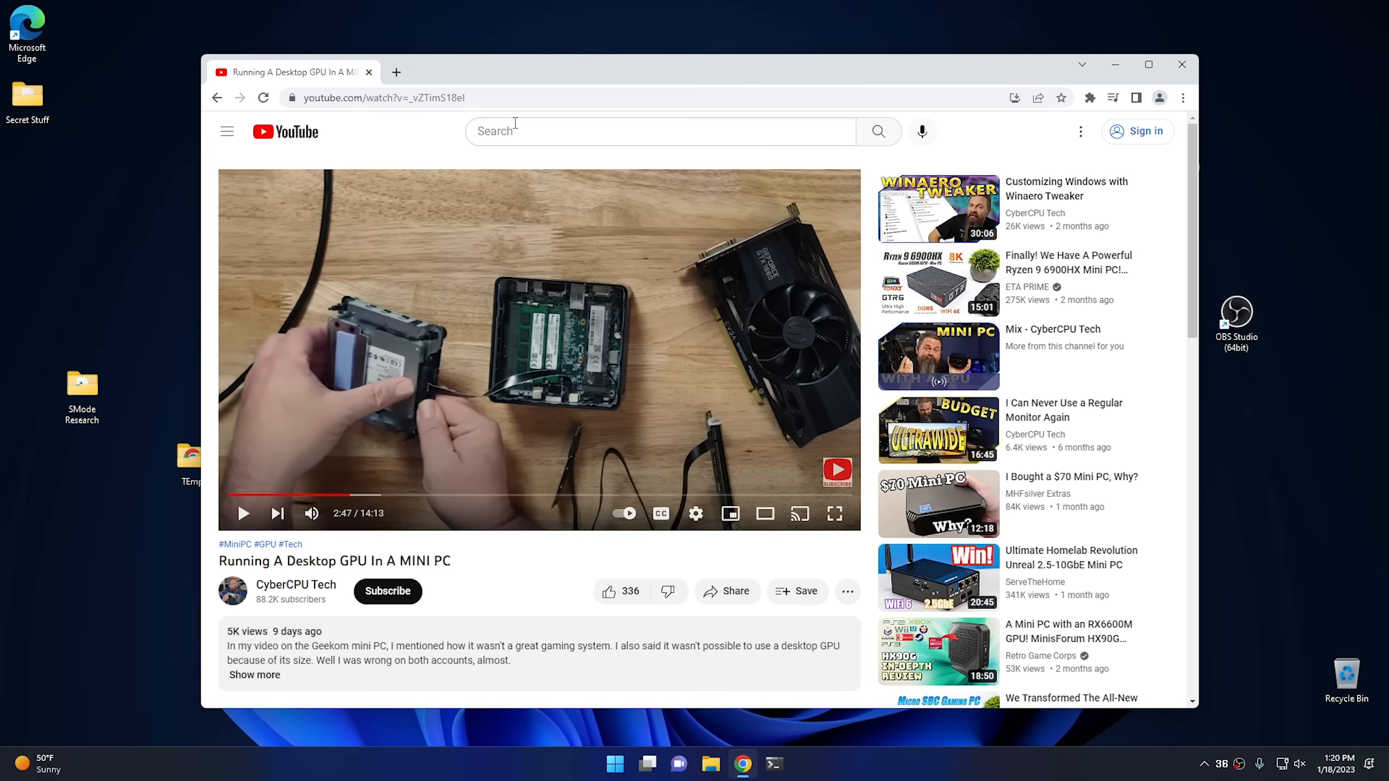
mouse_move(509, 132)
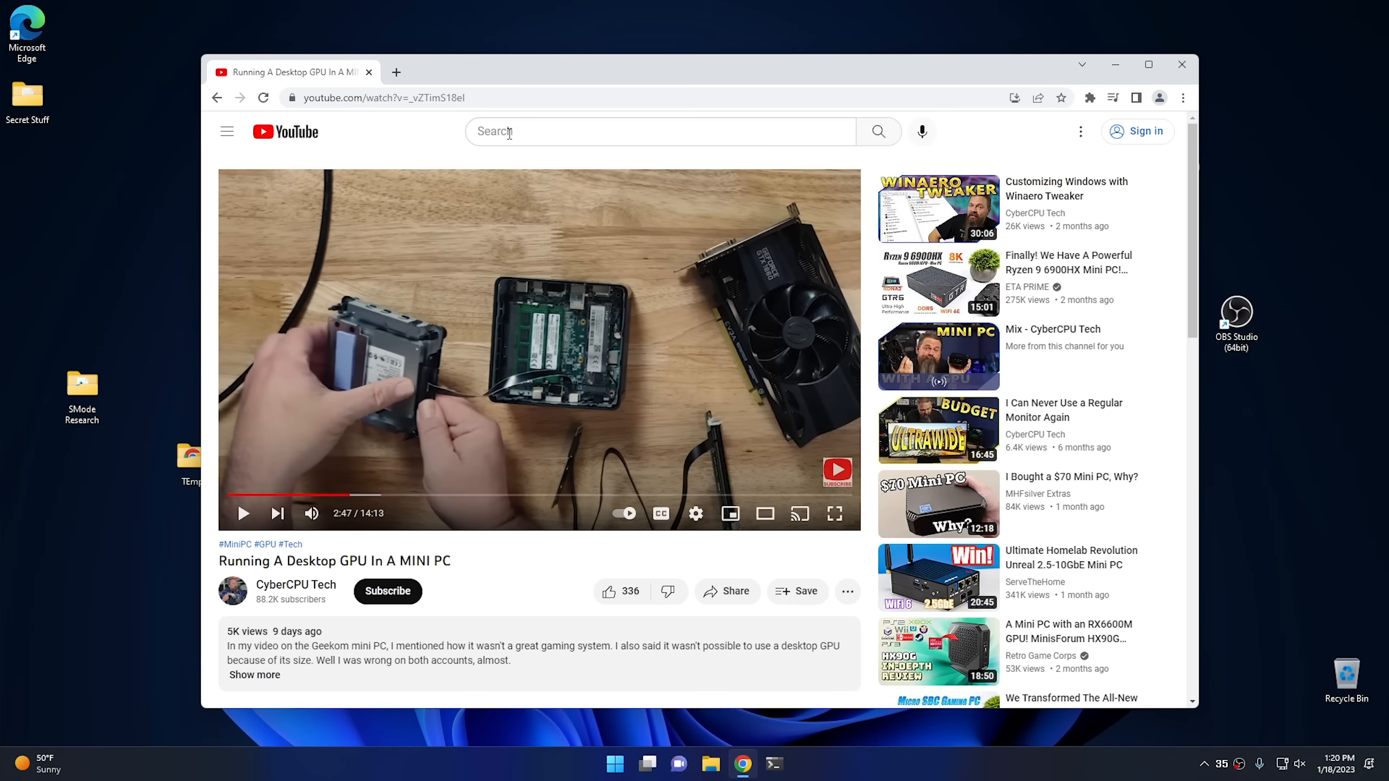
mouse_move(303, 479)
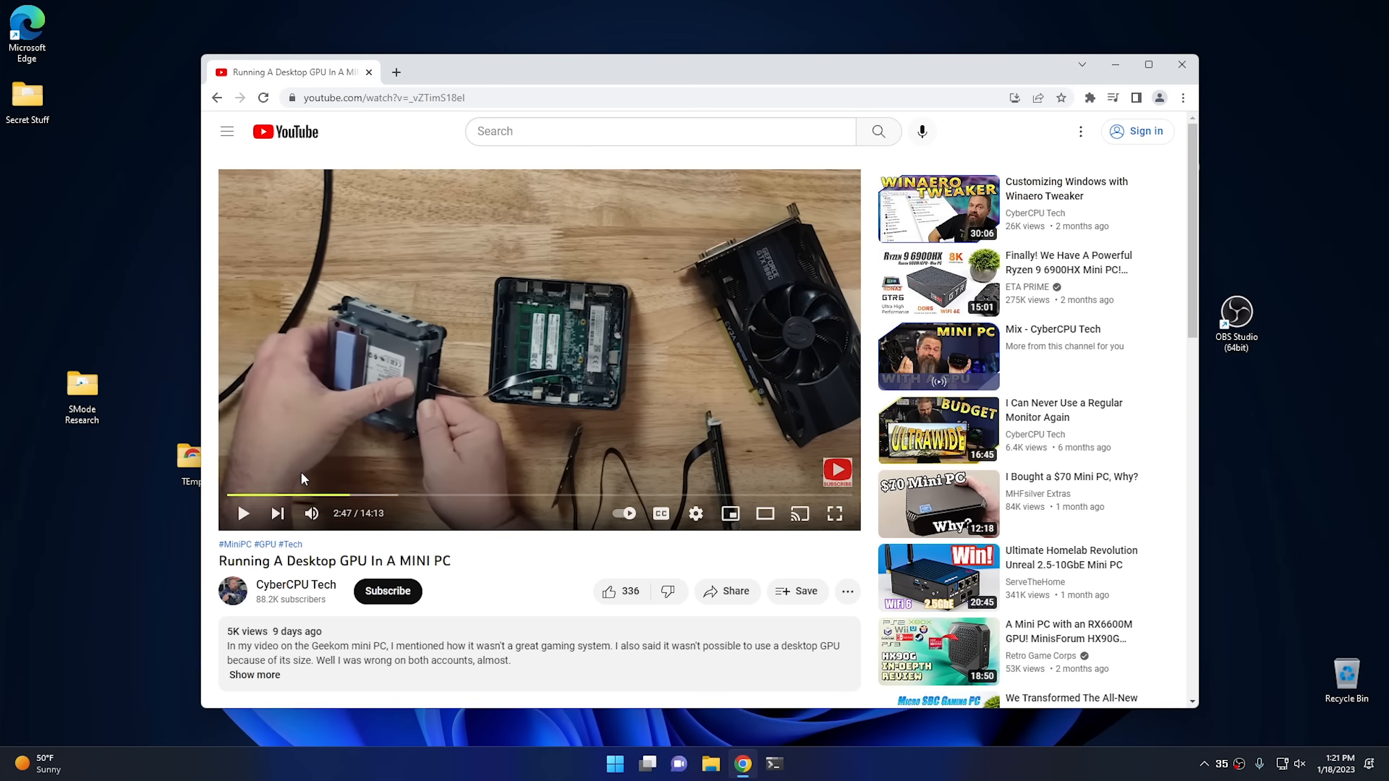
mouse_move(307, 496)
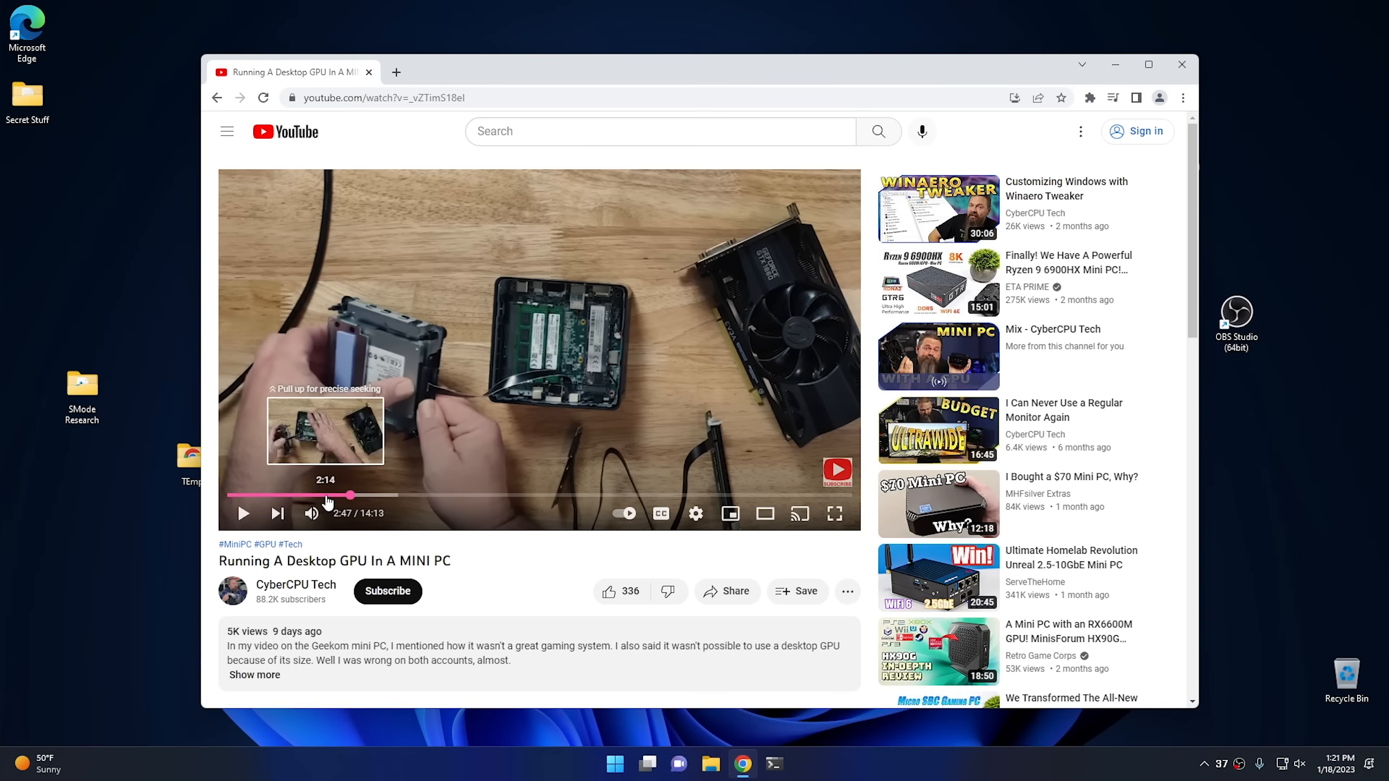
mouse_move(286, 131)
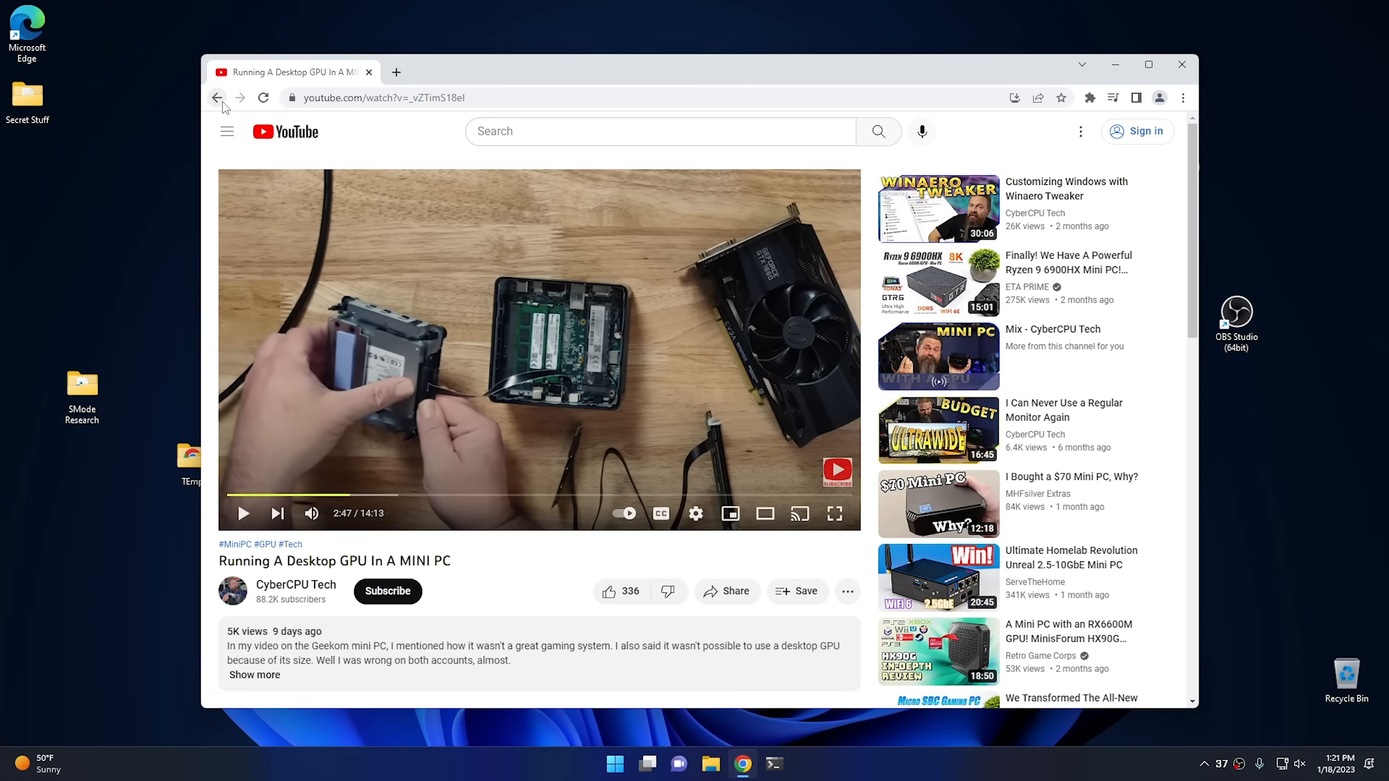
- Close the Chrome window so the Windows desktop shows again
left_click(218, 98)
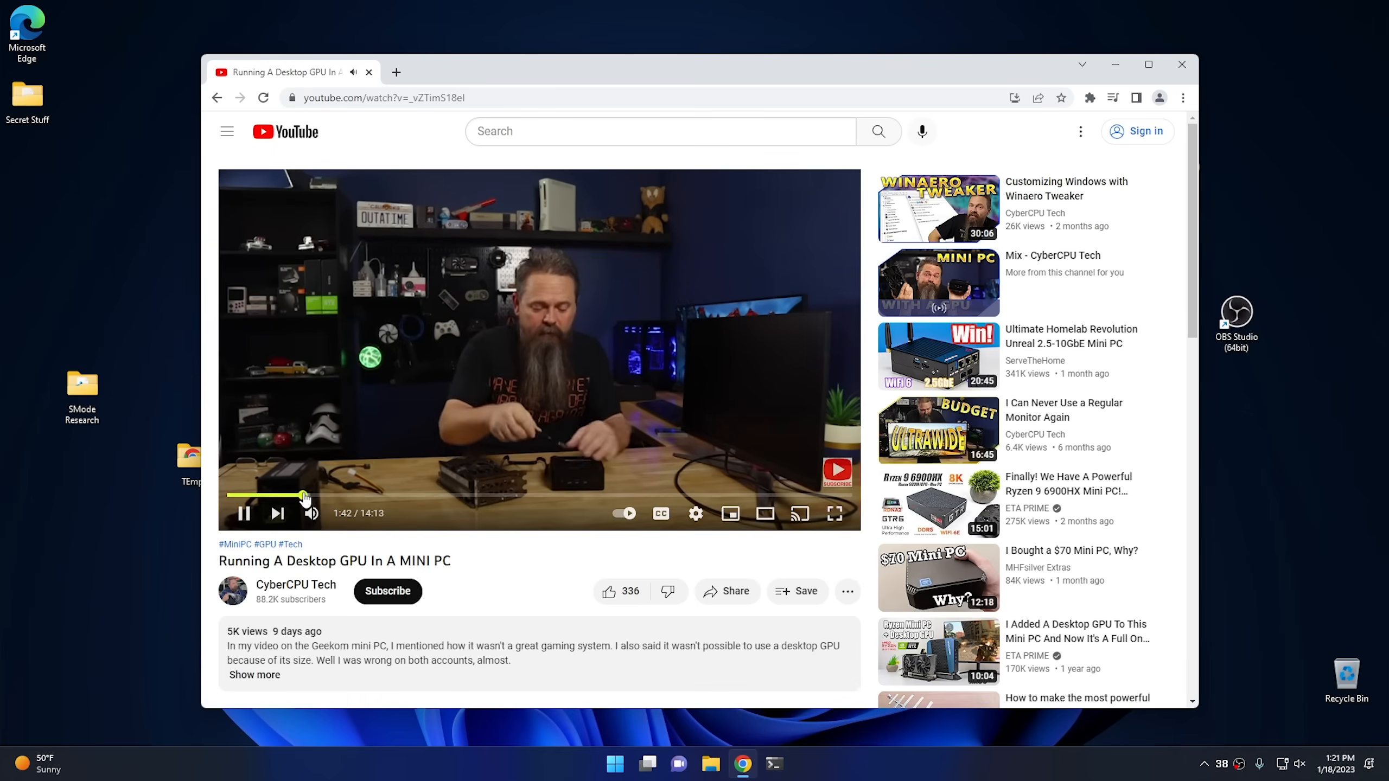
mouse_move(306, 496)
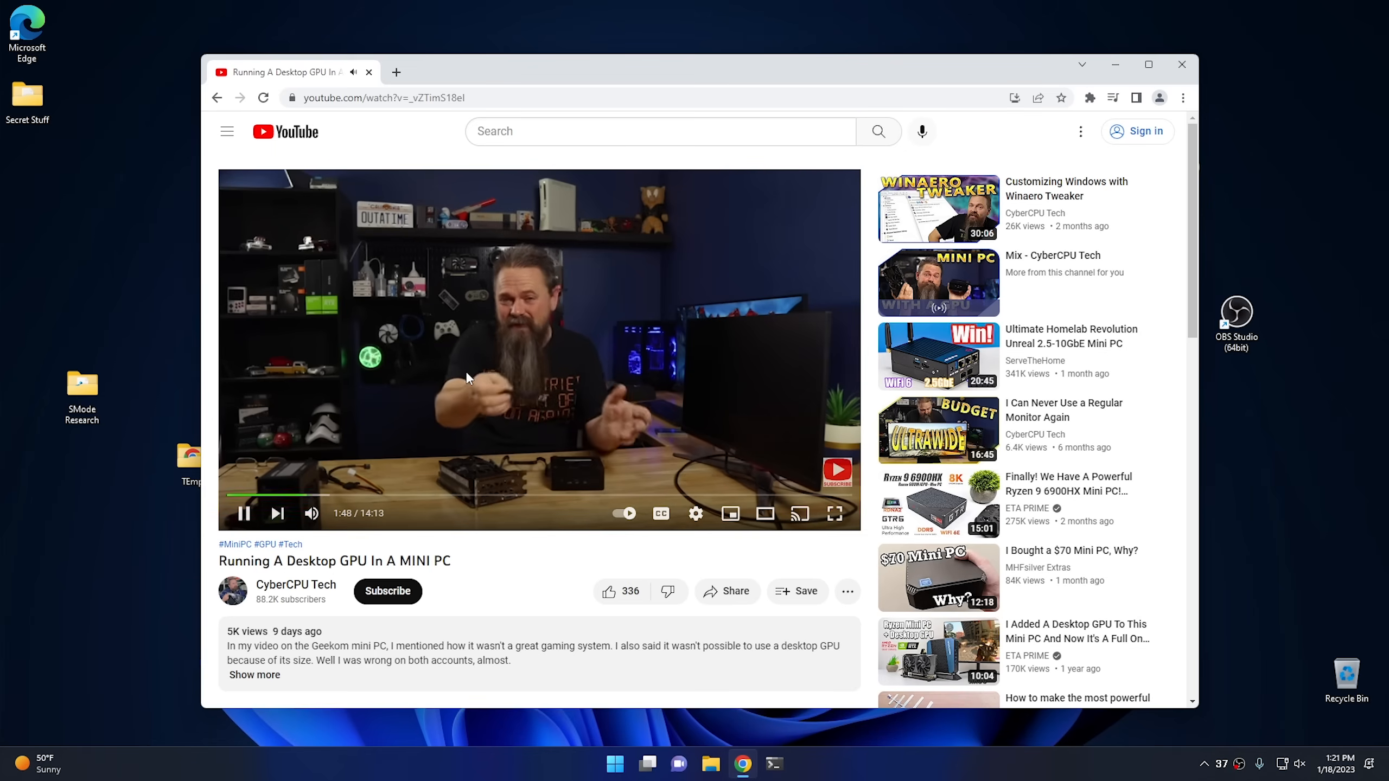
mouse_move(442, 397)
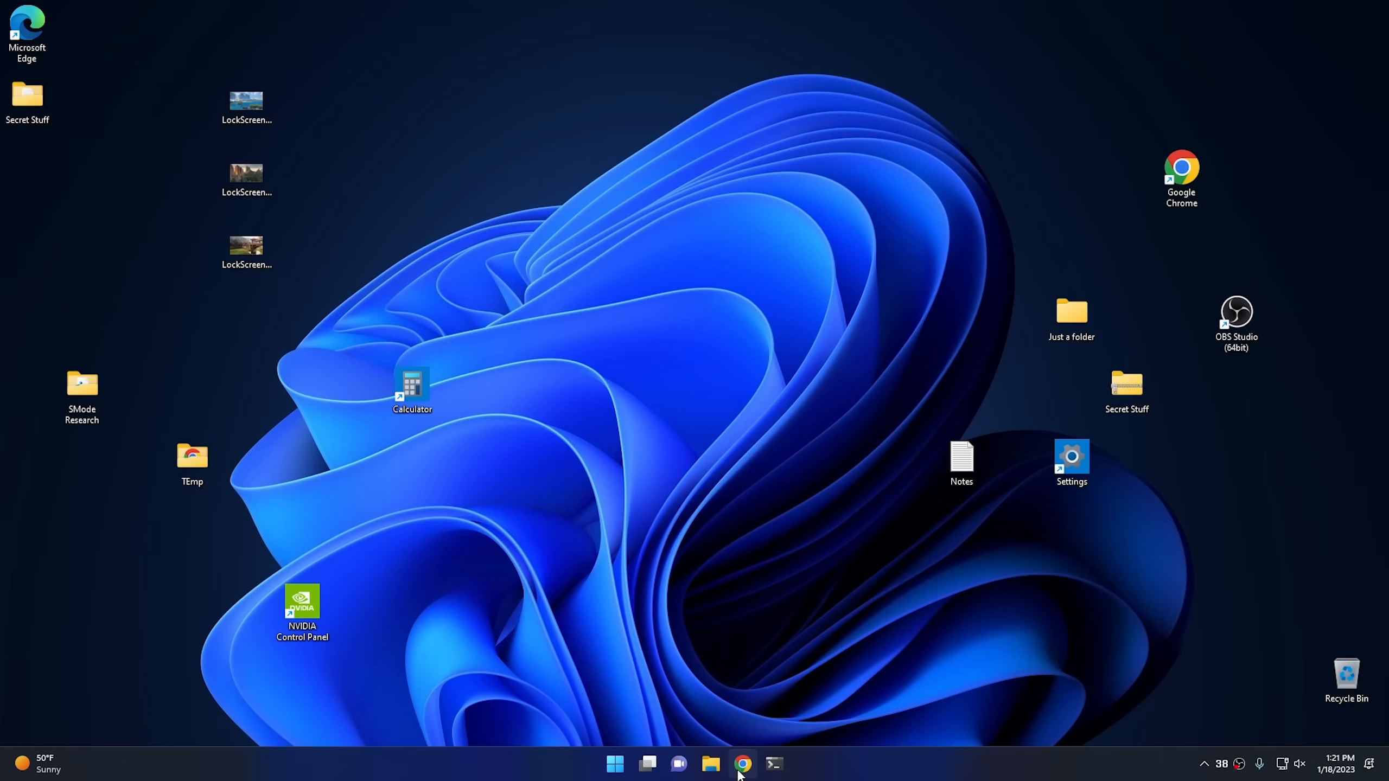
- Reopen Chrome, start the MINI PC video, seek to just under two minutes and pause it
left_click(742, 764)
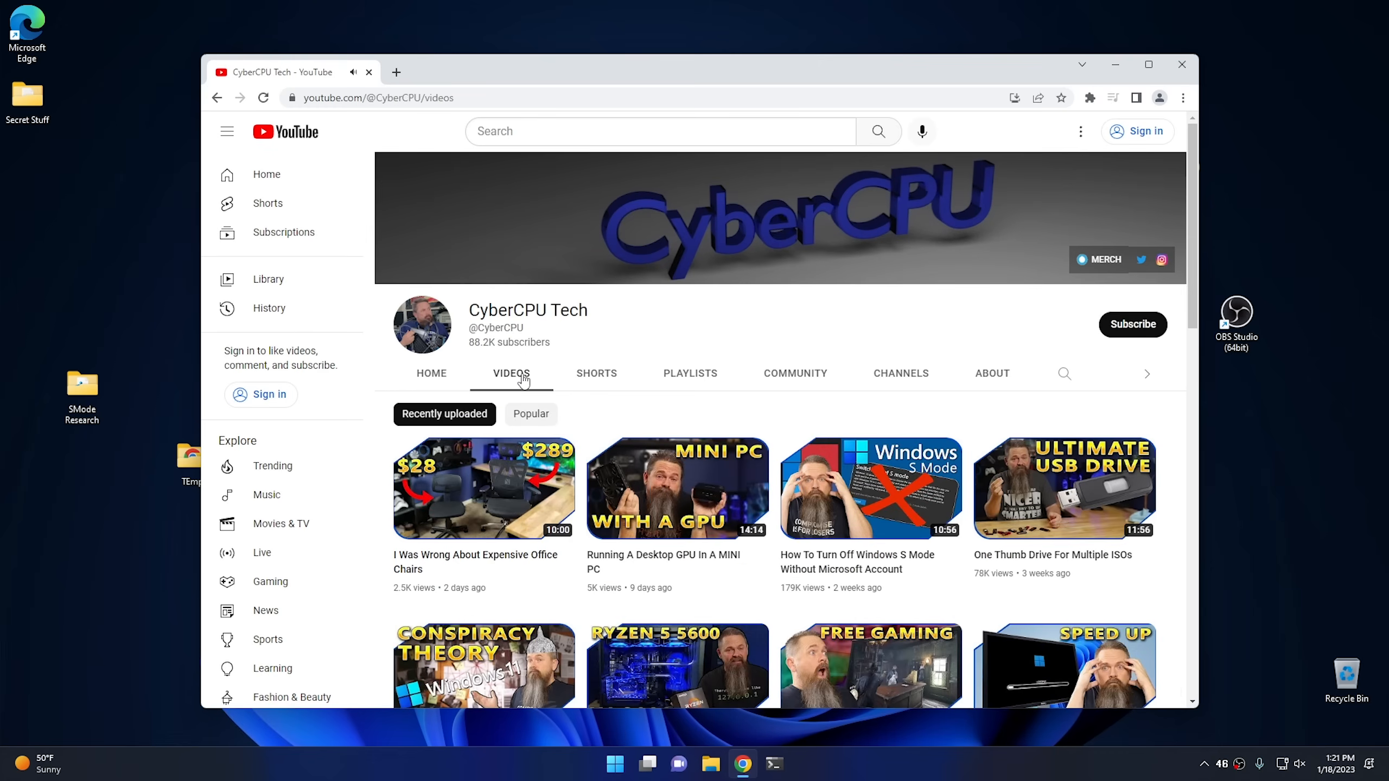
left_click(676, 487)
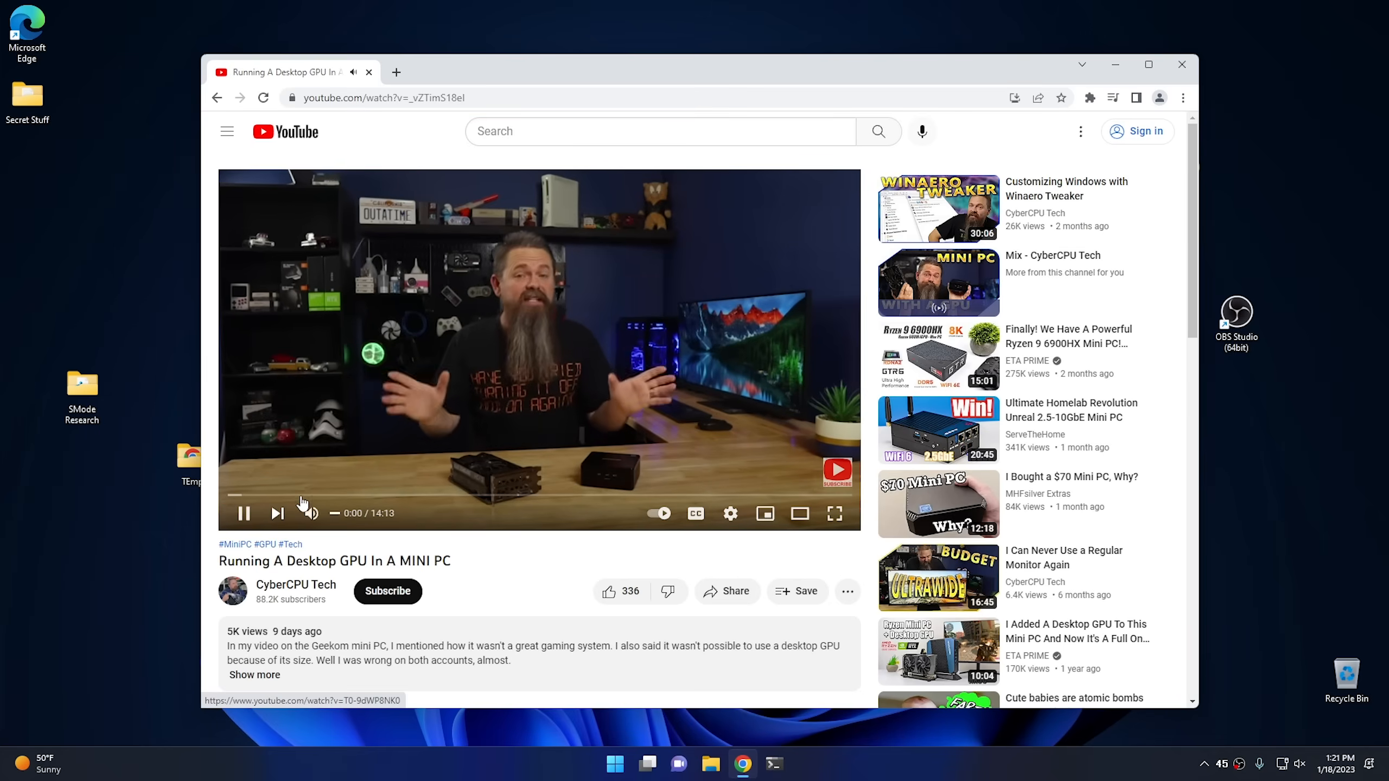
left_click(310, 497)
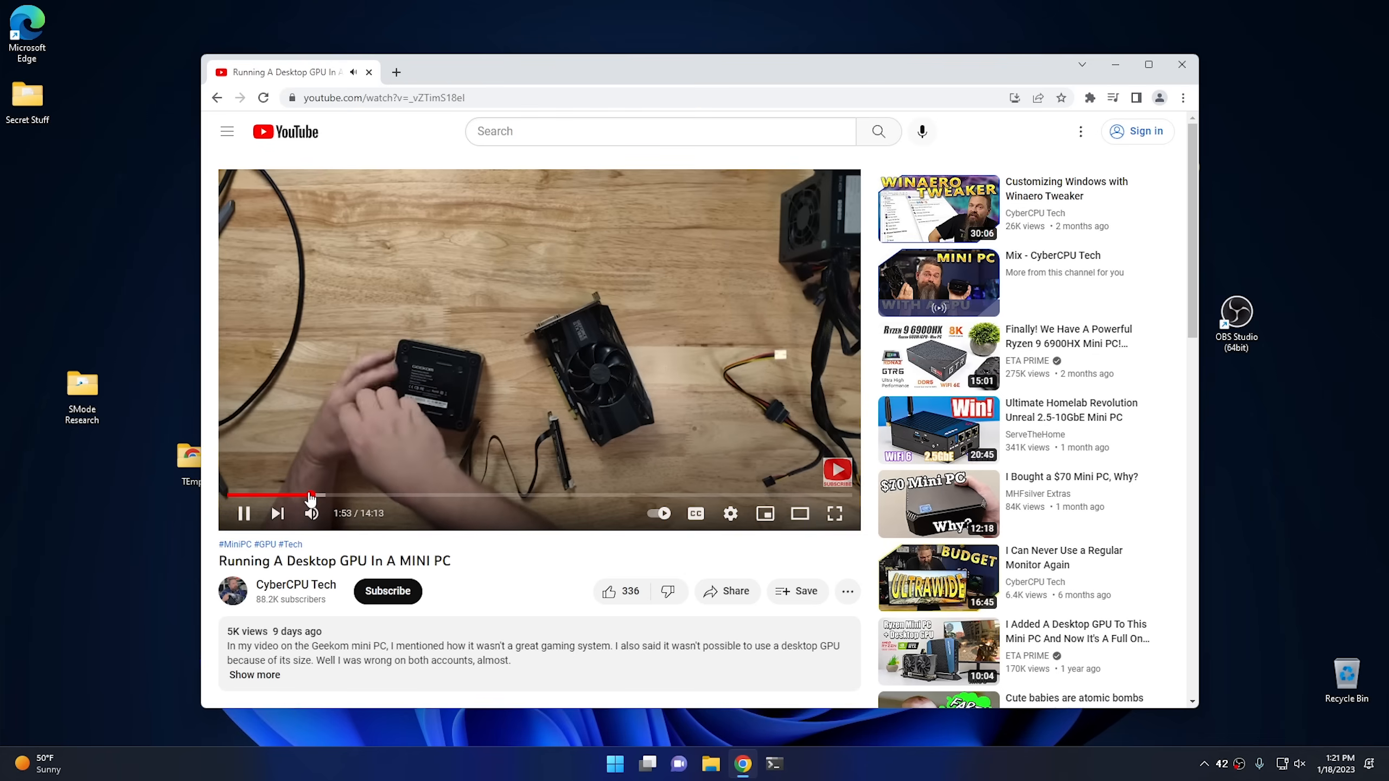
left_click(243, 513)
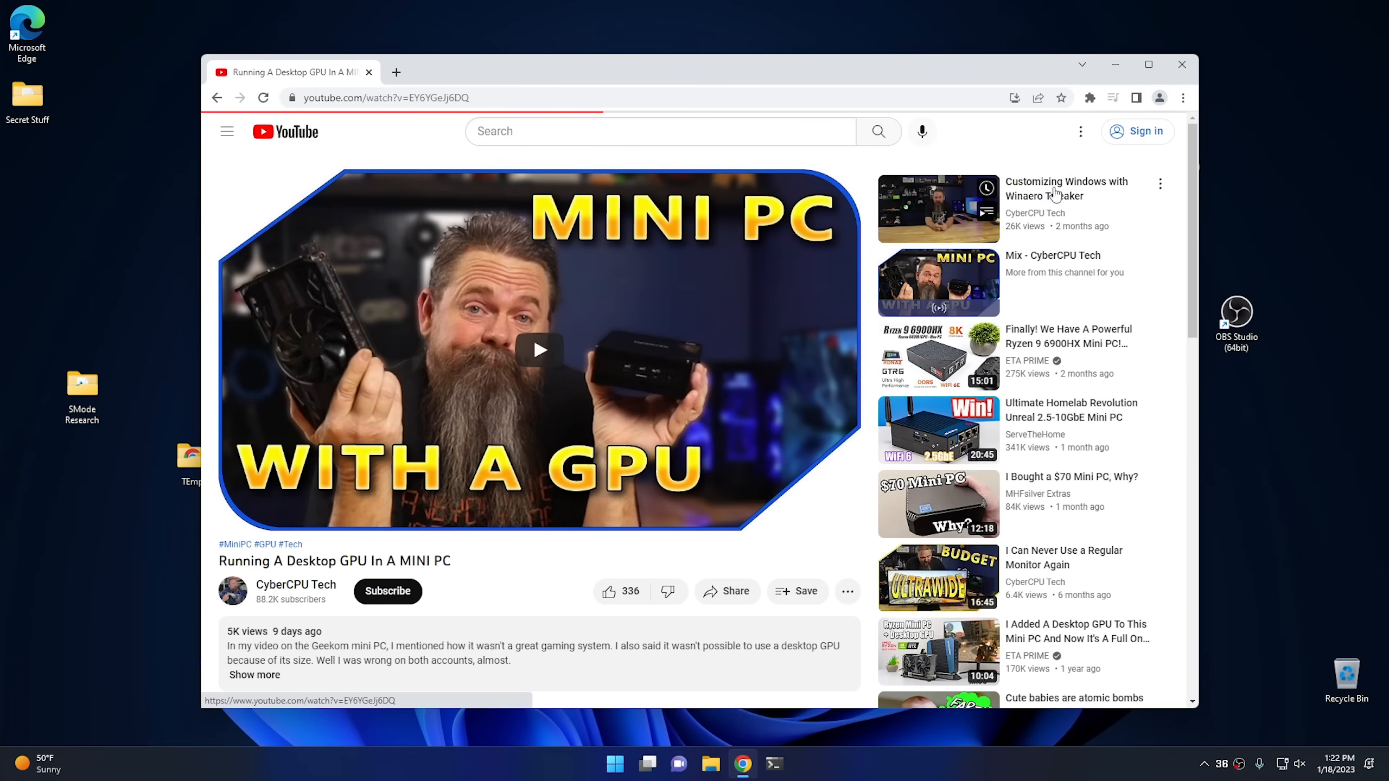
- Switch to the suggested Customizing Windows with Winaero Tweaker video and pause it around 3:25
left_click(937, 208)
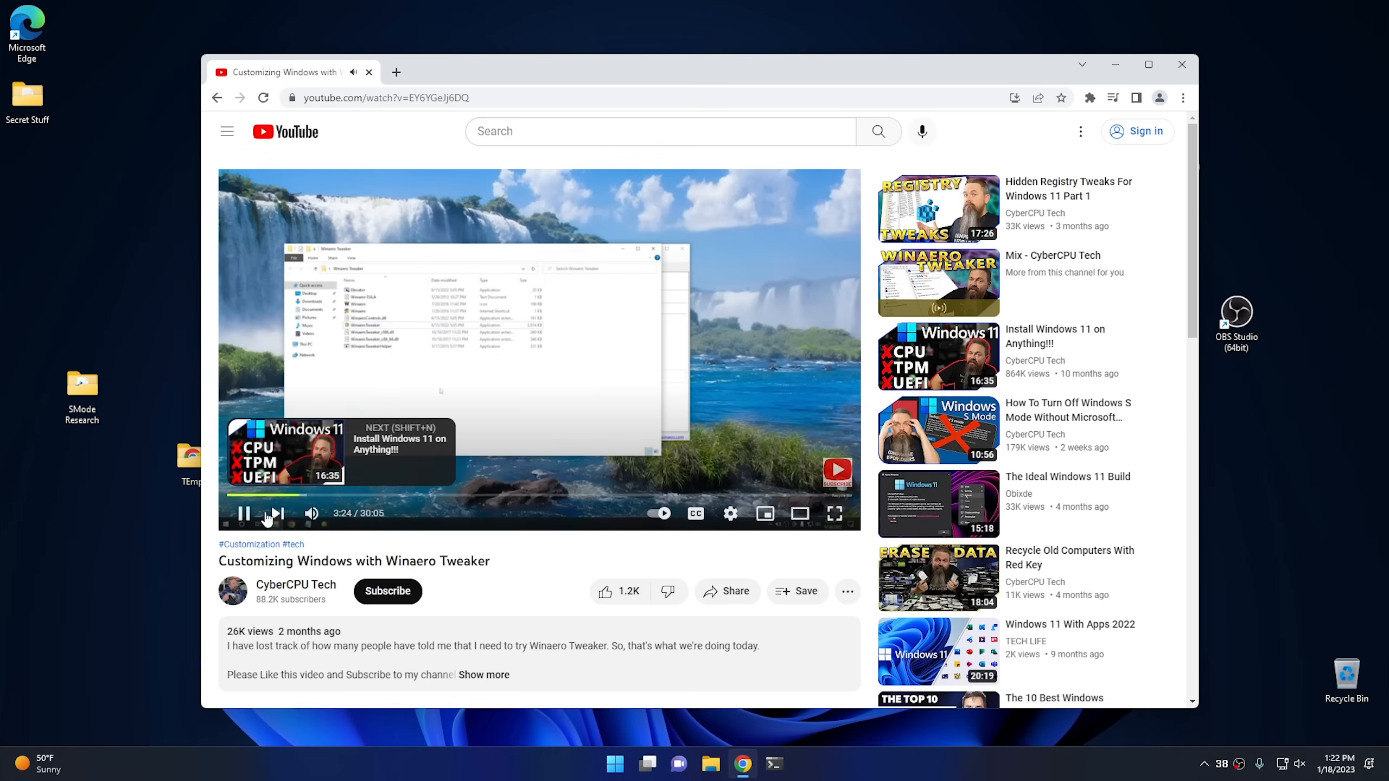
left_click(243, 513)
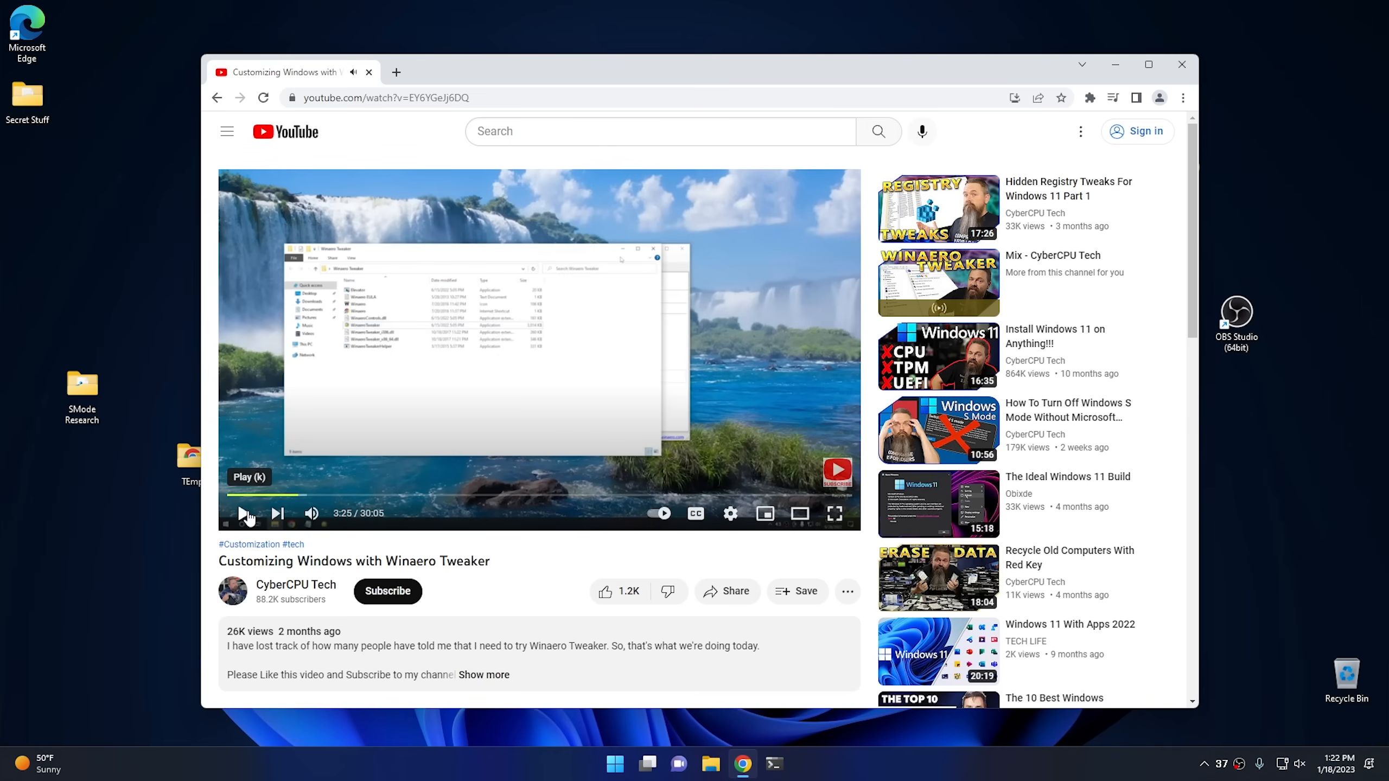